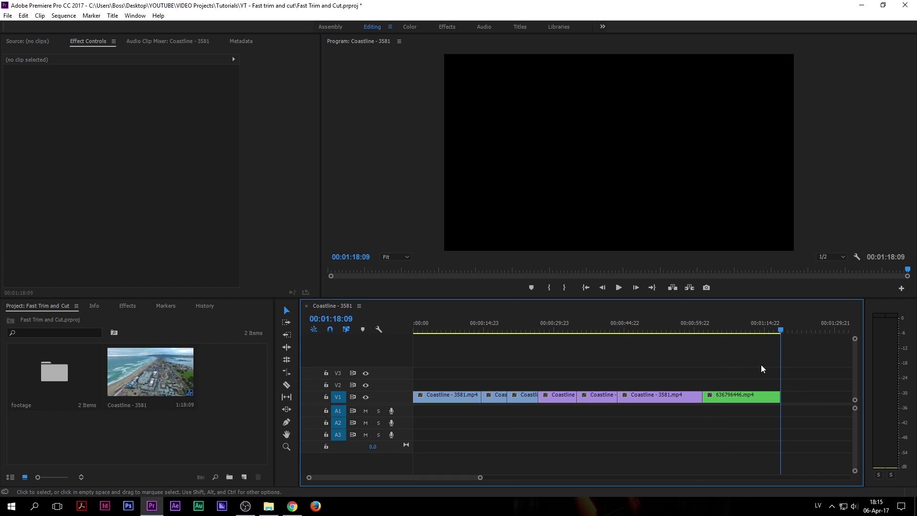
Step: Undo the earlier cuts so the Coastline sequence returns to its original four clips at 41 seconds
{"action": "left_click", "coordinate": [618, 333]}
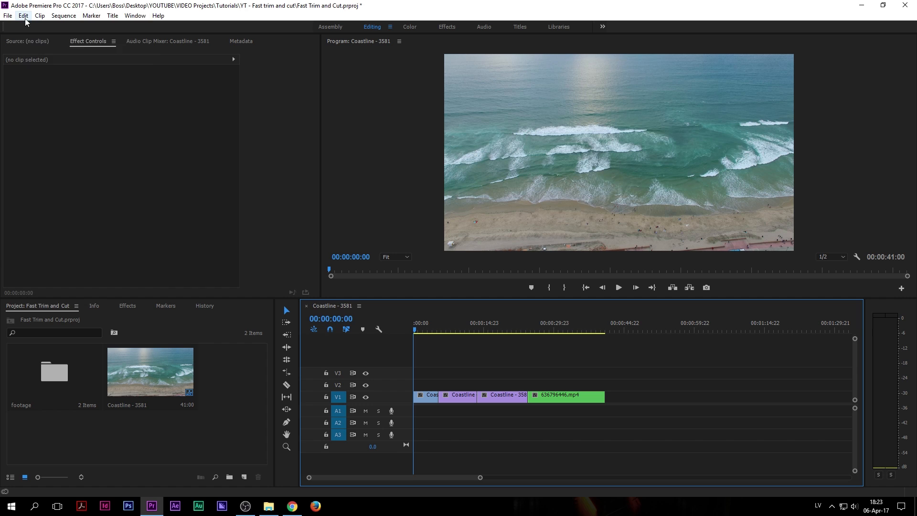
Step: Open Keyboard Shortcuts with the Adobe Premiere Pro Default preset and inspect the Q key's Ripple Trim assignment
{"action": "left_click", "coordinate": [23, 15]}
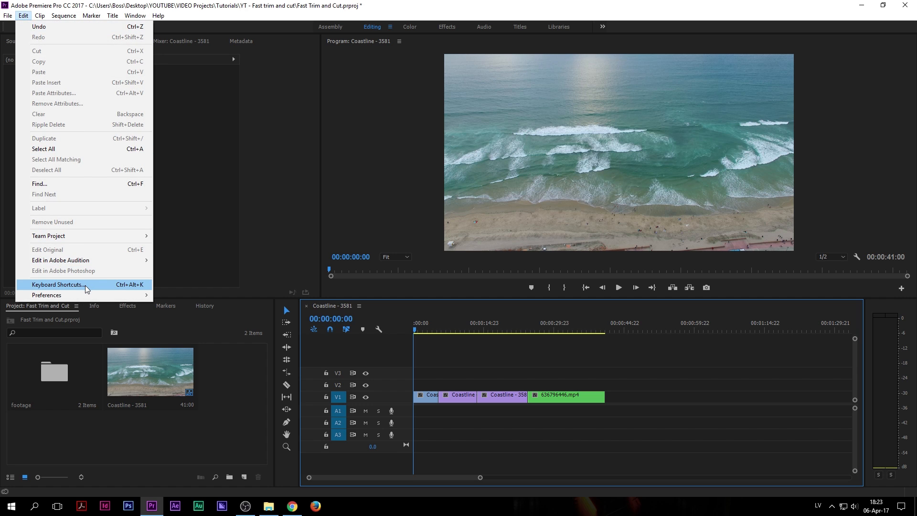
{"action": "left_click", "coordinate": [57, 284]}
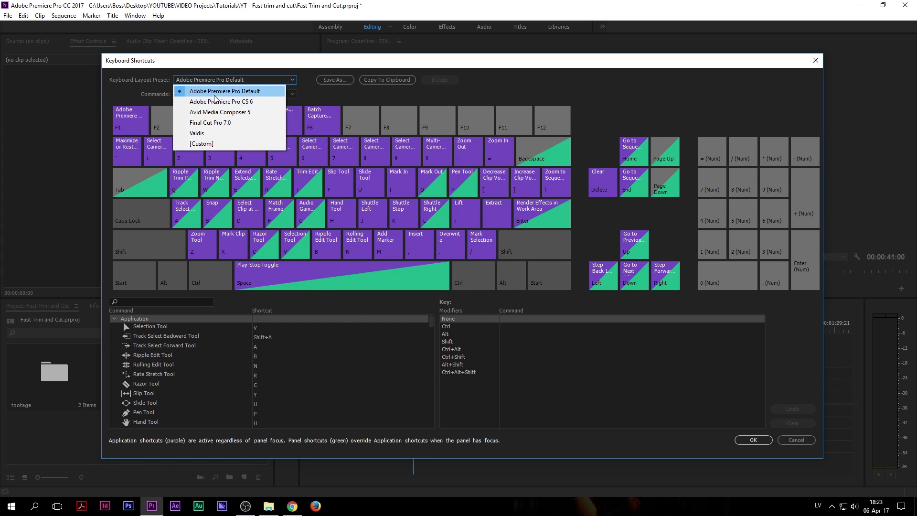
{"action": "left_click", "coordinate": [225, 91]}
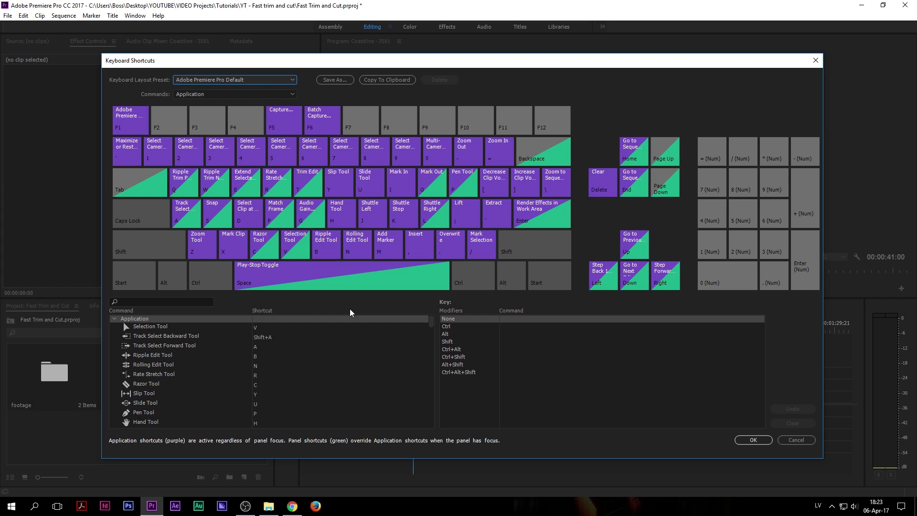
{"action": "left_click", "coordinate": [181, 181]}
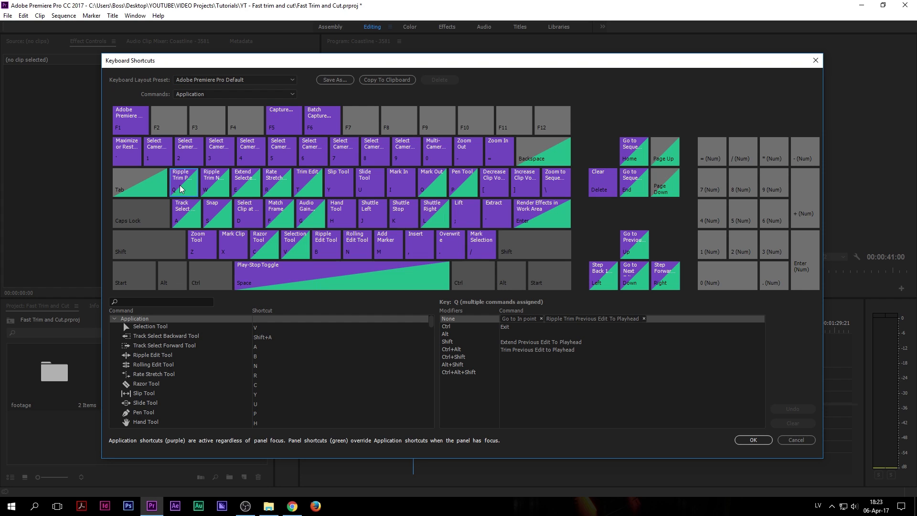
{"action": "mouse_move", "coordinate": [179, 187]}
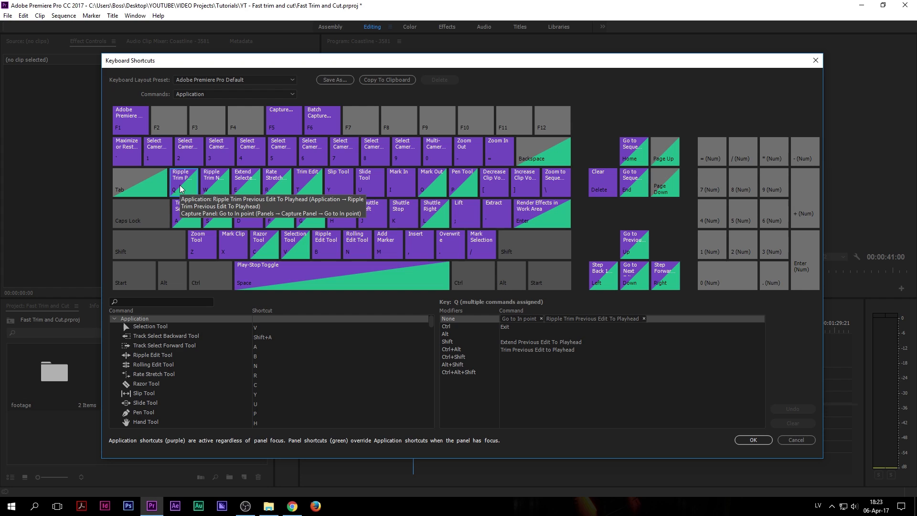
{"action": "mouse_move", "coordinate": [617, 329]}
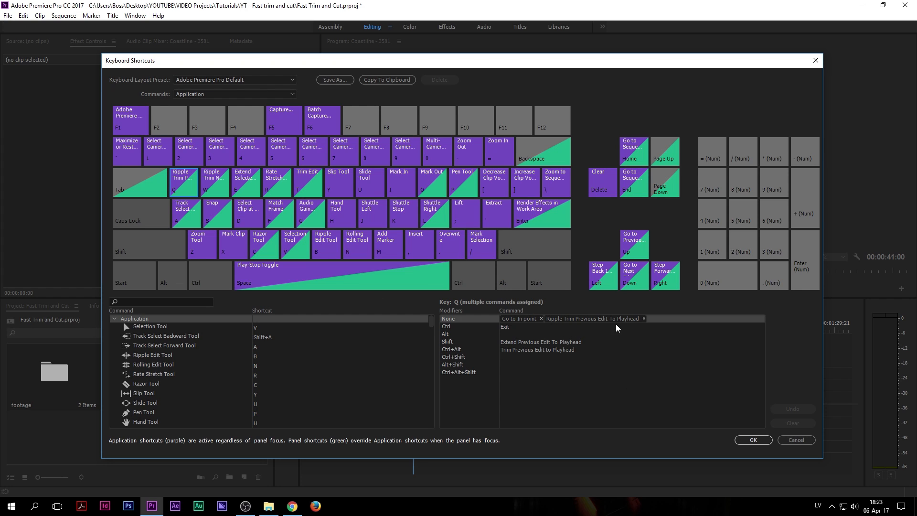
{"action": "mouse_move", "coordinate": [623, 341]}
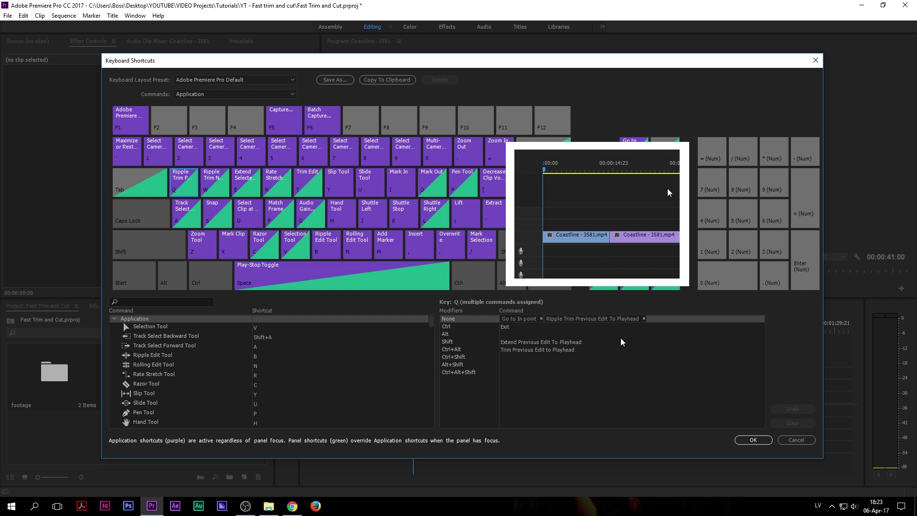
{"action": "mouse_move", "coordinate": [216, 185]}
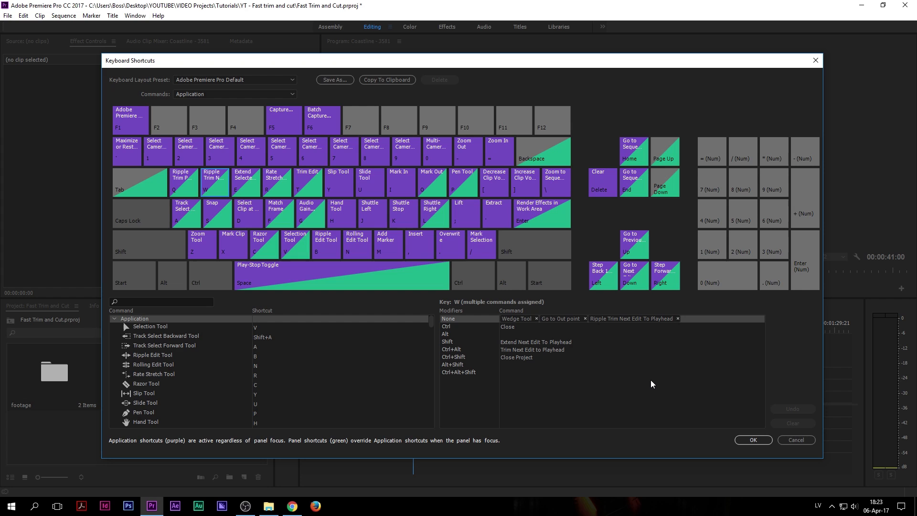
{"action": "mouse_move", "coordinate": [601, 330]}
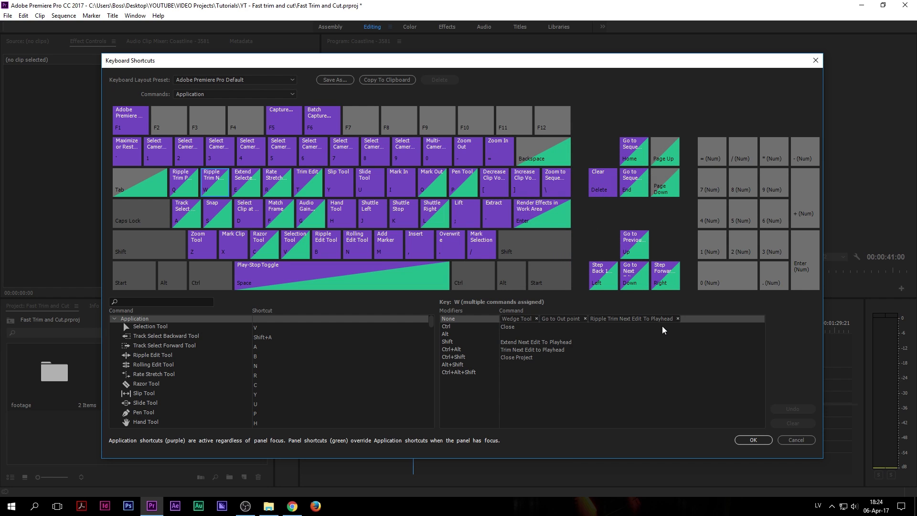
Step: Replace the Z key's Zoom Tool with Sequence > Add Edit, then select the X key for remapping
{"action": "left_click", "coordinate": [202, 245]}
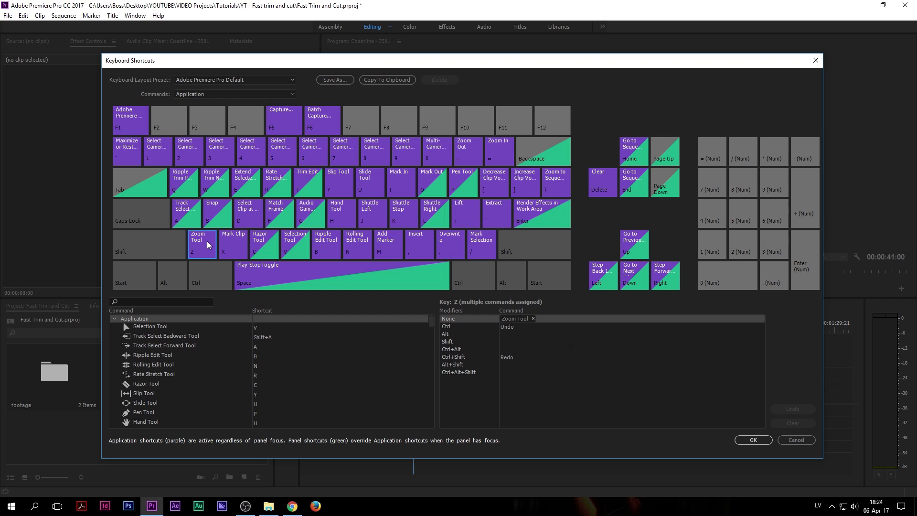
{"action": "mouse_move", "coordinate": [209, 245]}
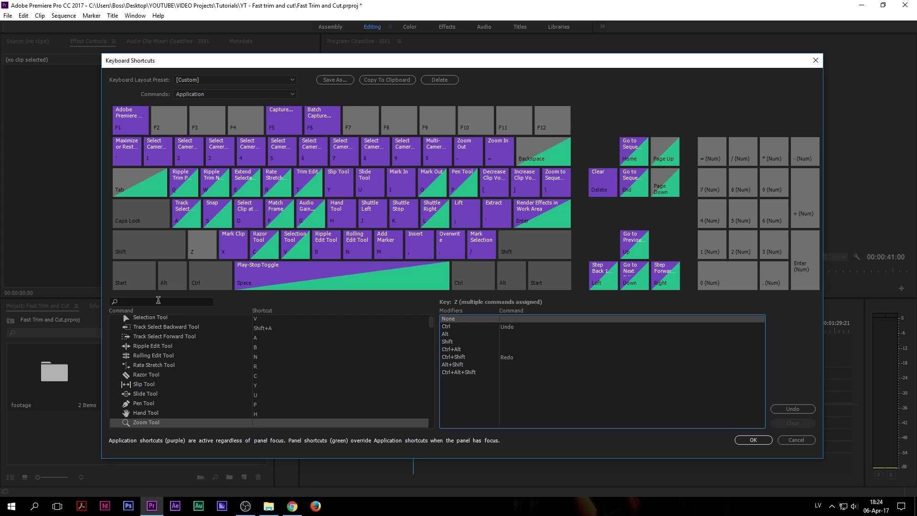
{"action": "type", "text": "Add"}
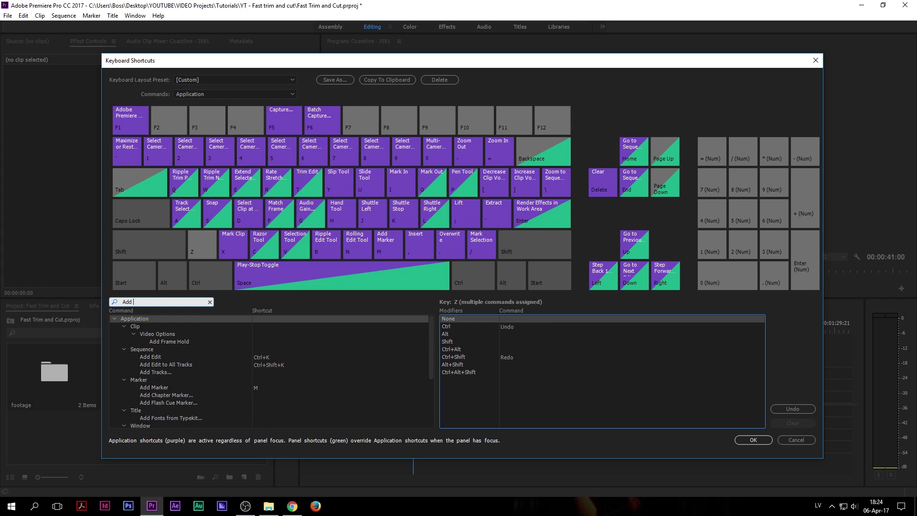
{"action": "type", "text": "edit"}
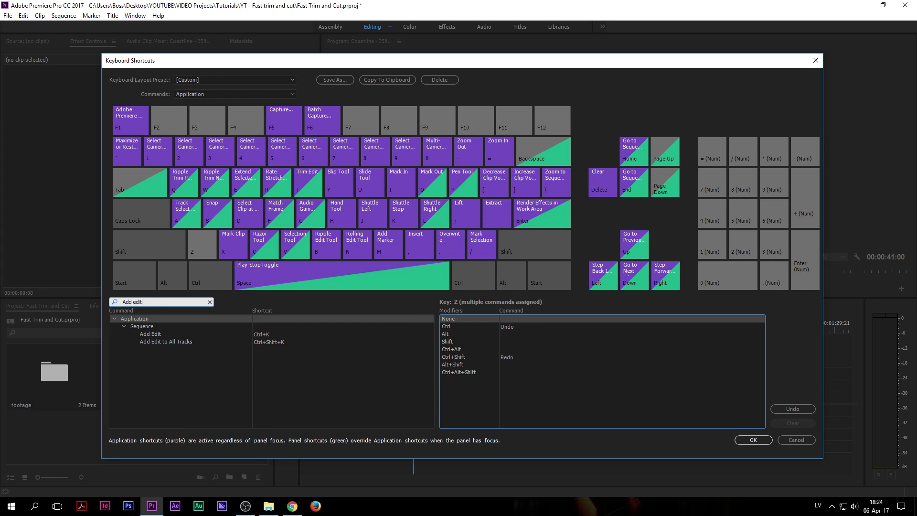
{"action": "left_click", "coordinate": [150, 333]}
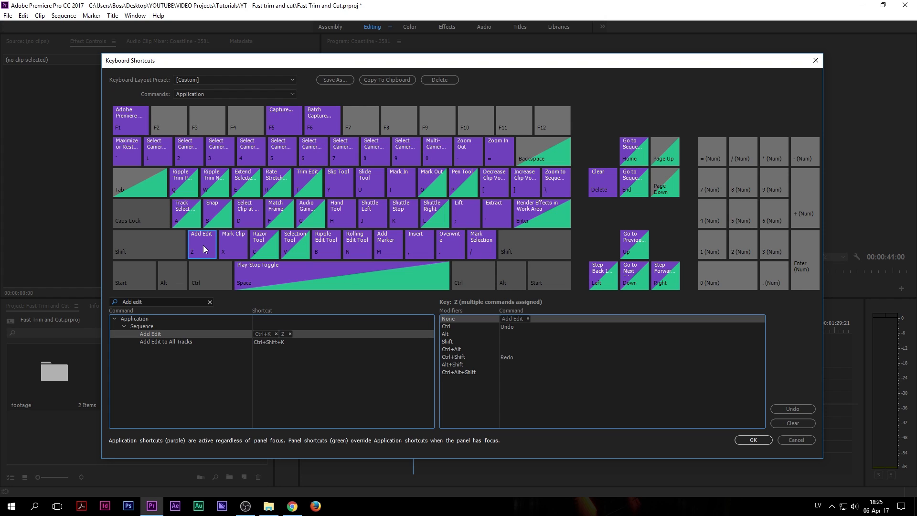
{"action": "left_click", "coordinate": [232, 245]}
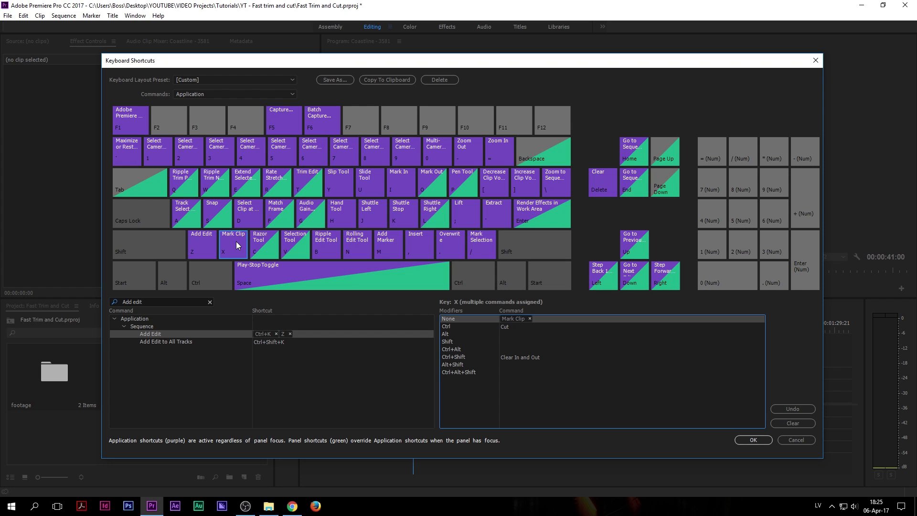
{"action": "mouse_move", "coordinate": [534, 323]}
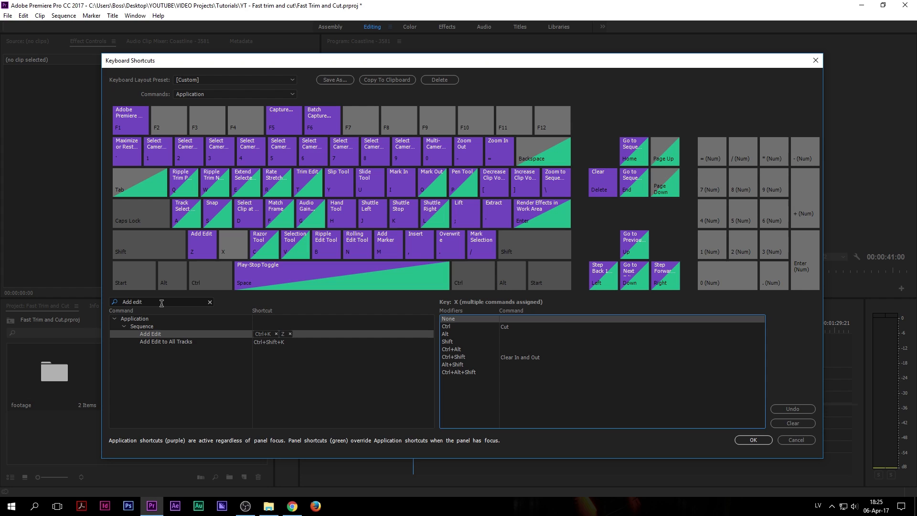
Step: Search 'ripple delete' and add X as a shortcut to Edit > Ripple Delete instead of Mark Clip
{"action": "left_click", "coordinate": [209, 301]}
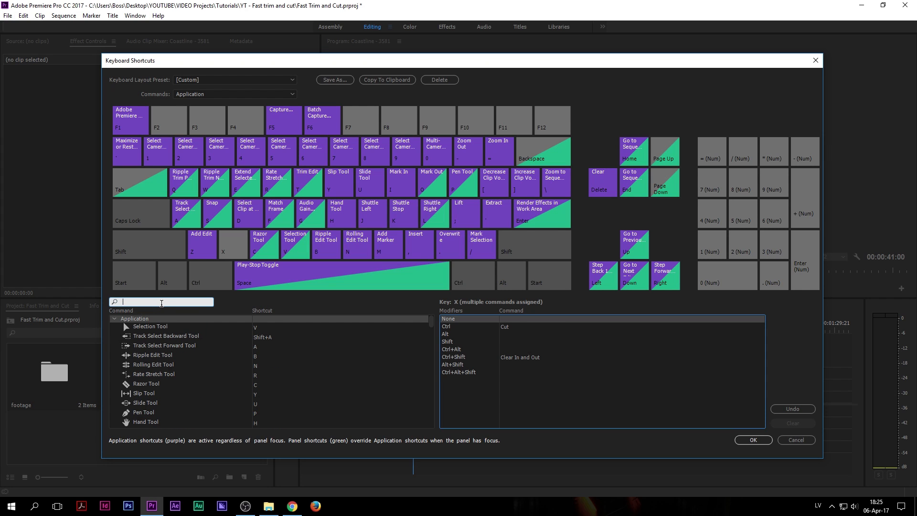
{"action": "type", "text": "ripple dle"}
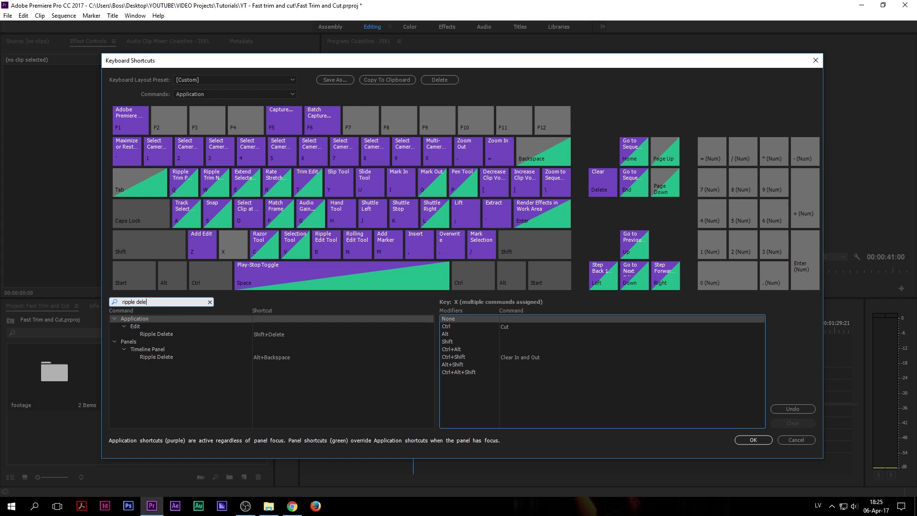
{"action": "left_click", "coordinate": [156, 335]}
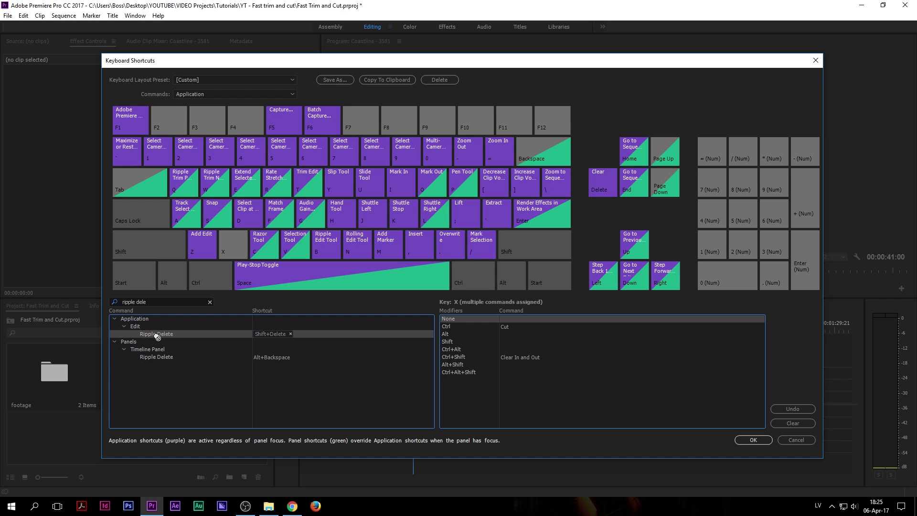
{"action": "left_click", "coordinate": [232, 245]}
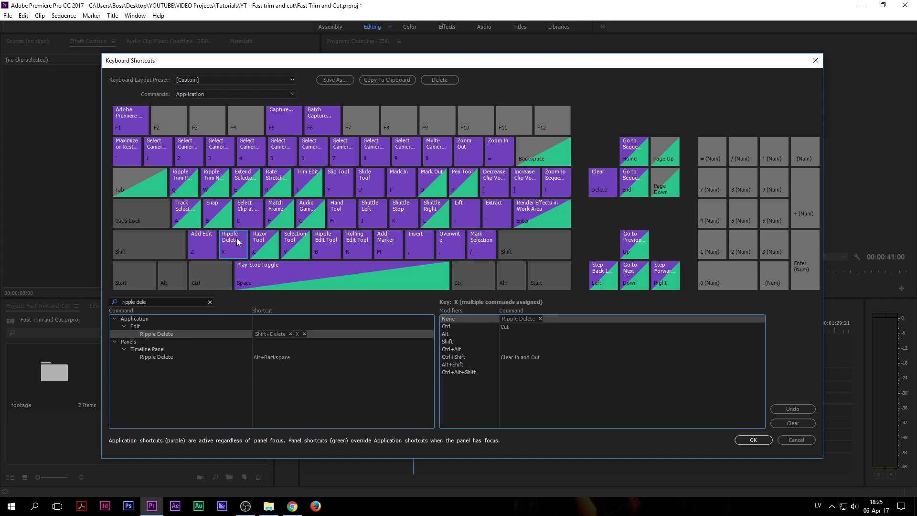
{"action": "mouse_move", "coordinate": [237, 241]}
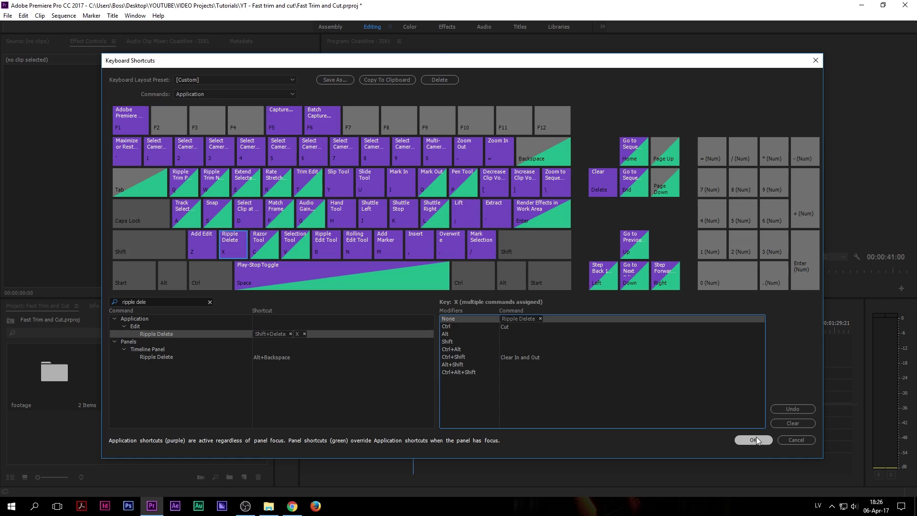
Step: Confirm the custom shortcut layout with OK and return to the Coastline timeline
{"action": "left_click", "coordinate": [753, 439]}
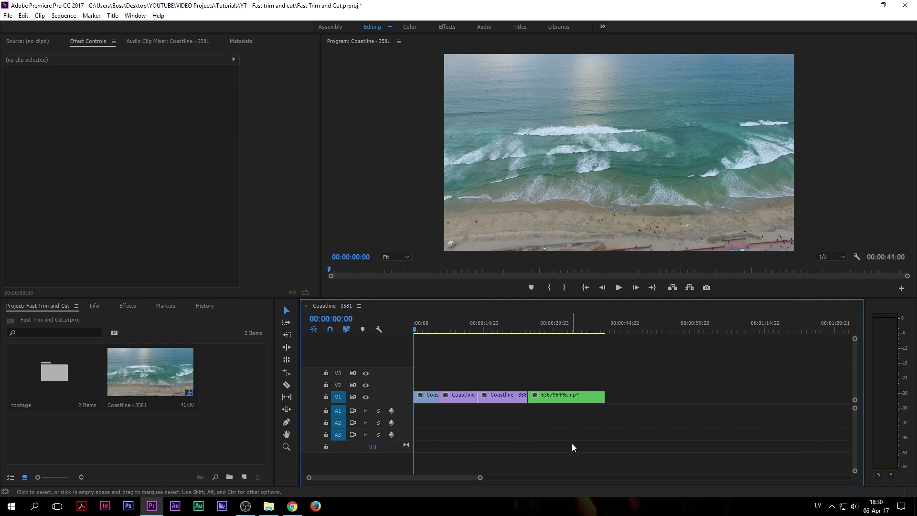
{"action": "mouse_move", "coordinate": [581, 442]}
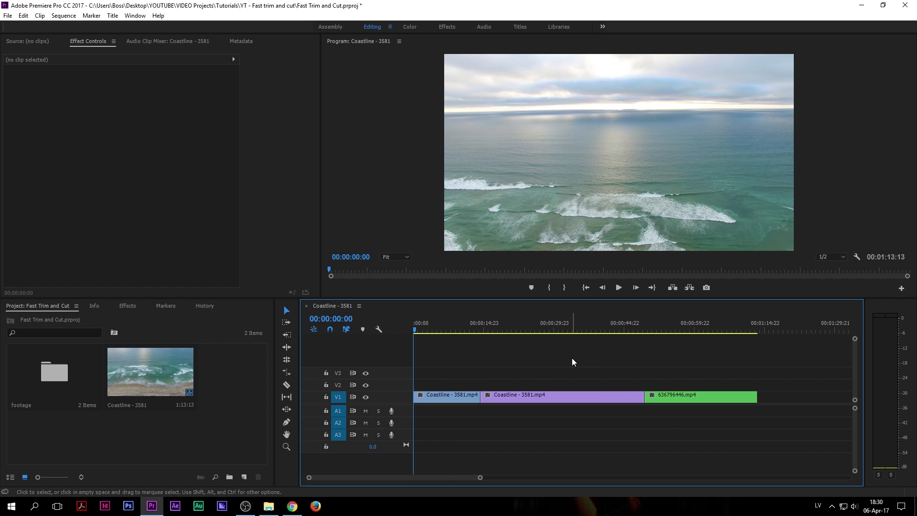
Step: Add edits with Z at playhead positions and ripple-delete a short piece with X, shortening Coastline to 1:04:08
{"action": "left_click", "coordinate": [602, 332]}
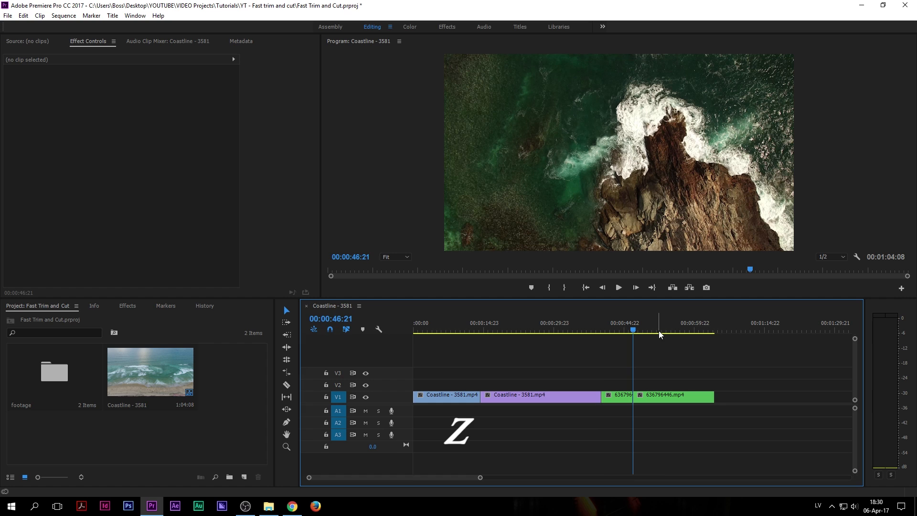
{"action": "left_click", "coordinate": [521, 331]}
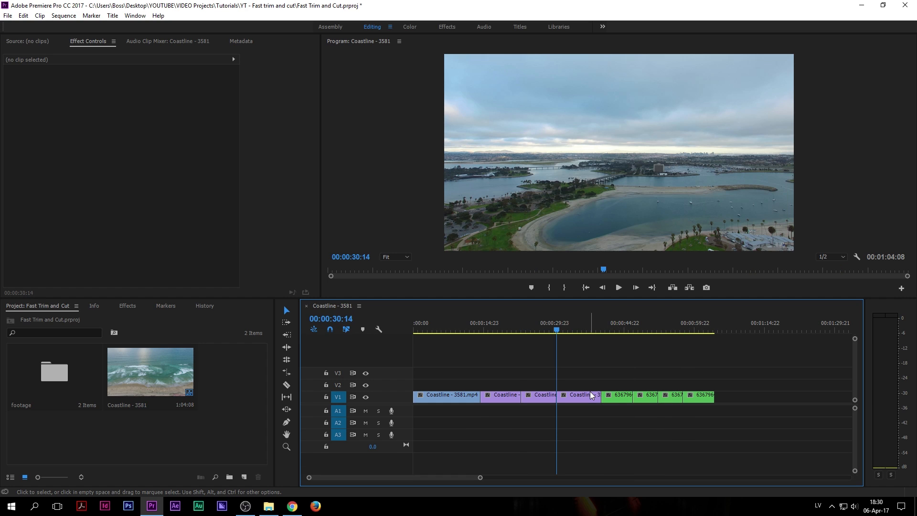
{"action": "left_click", "coordinate": [537, 395]}
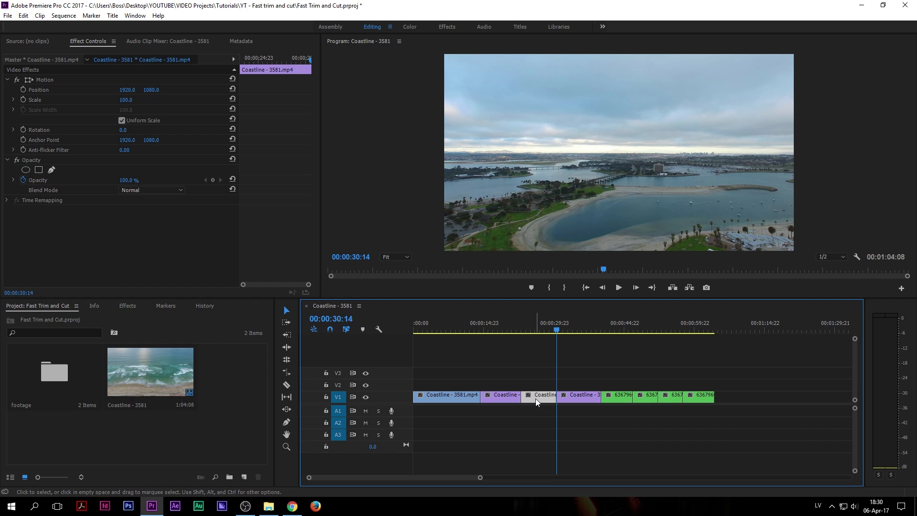